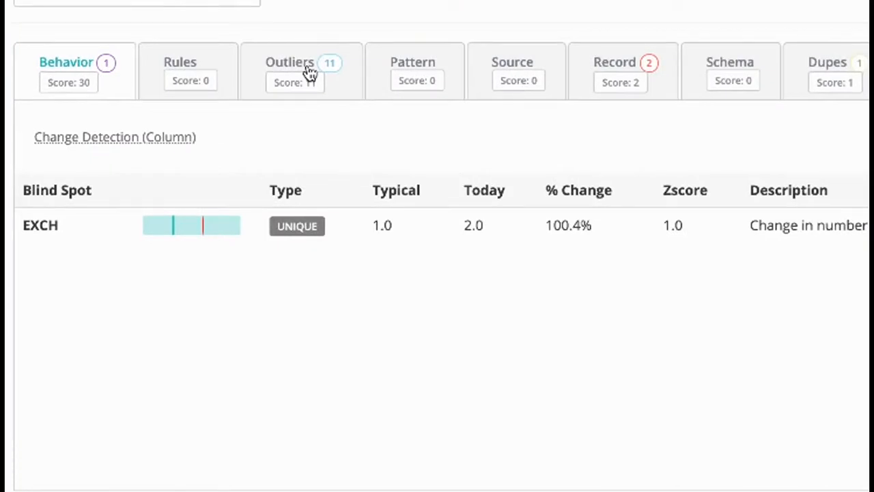
Step: Set TRADE_DATE as the nyse OwlCheck's date column and review the daily row-count distribution
click(289, 71)
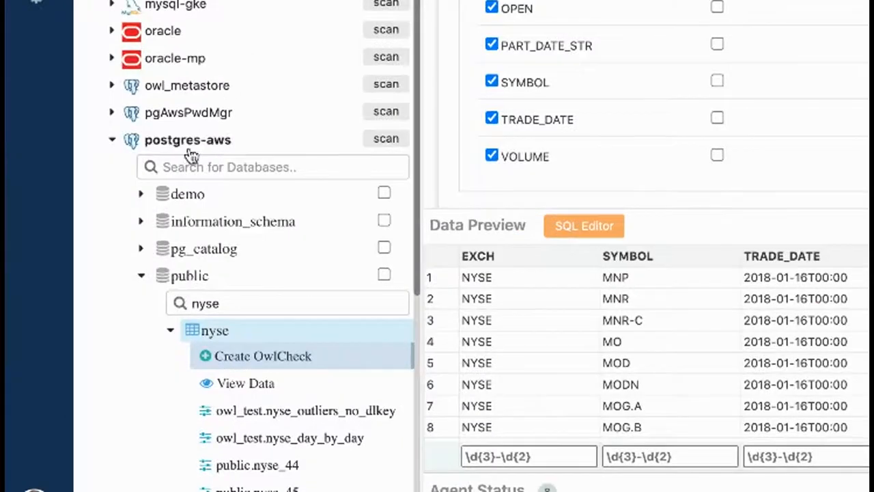
mouse_move(187, 139)
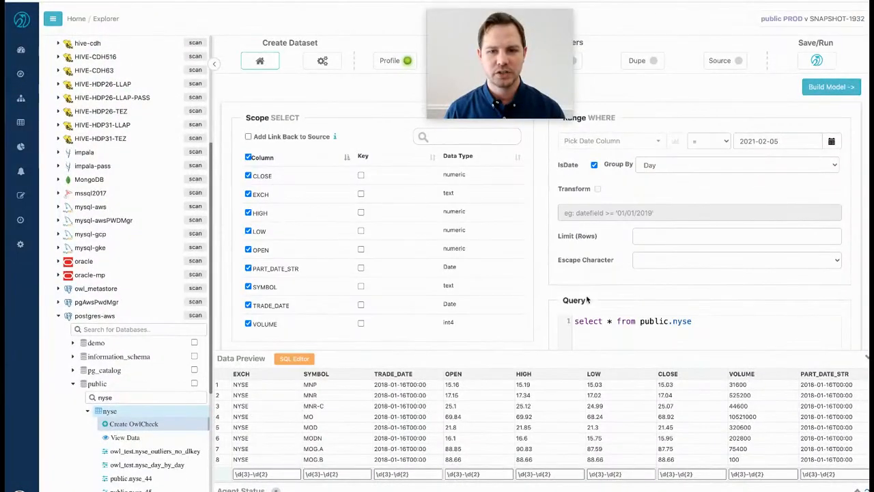
click(610, 141)
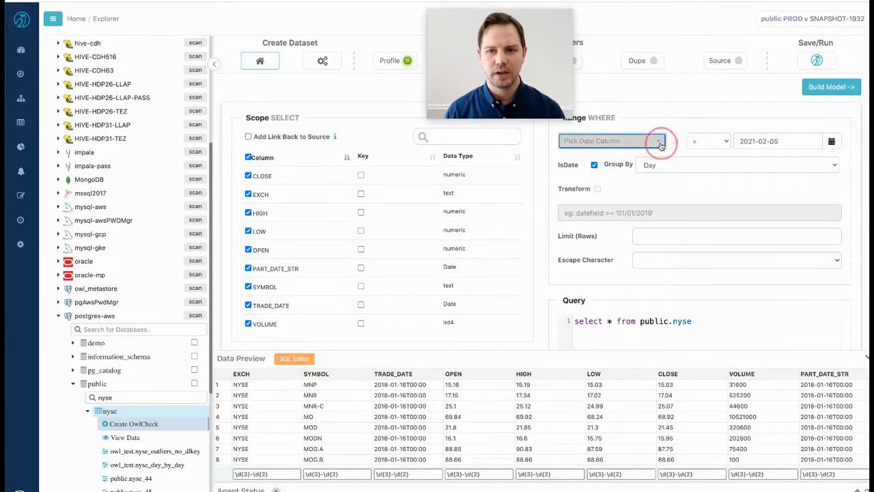
click(609, 140)
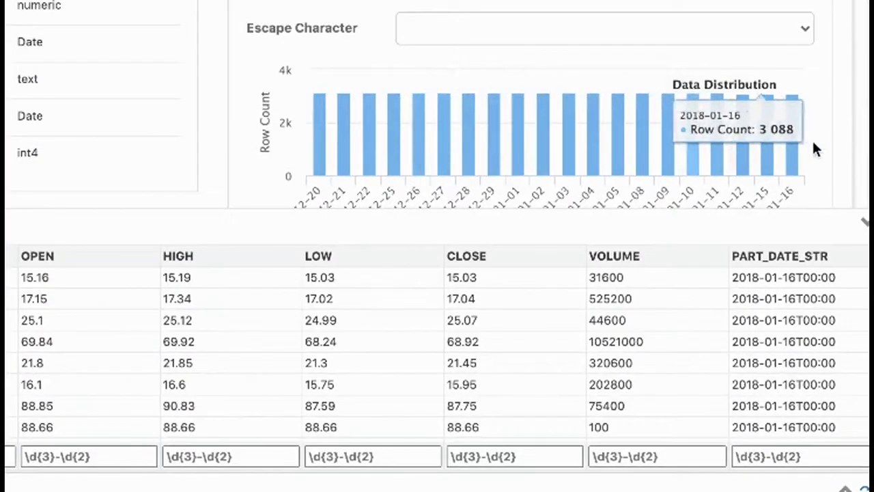
scroll(down, 3)
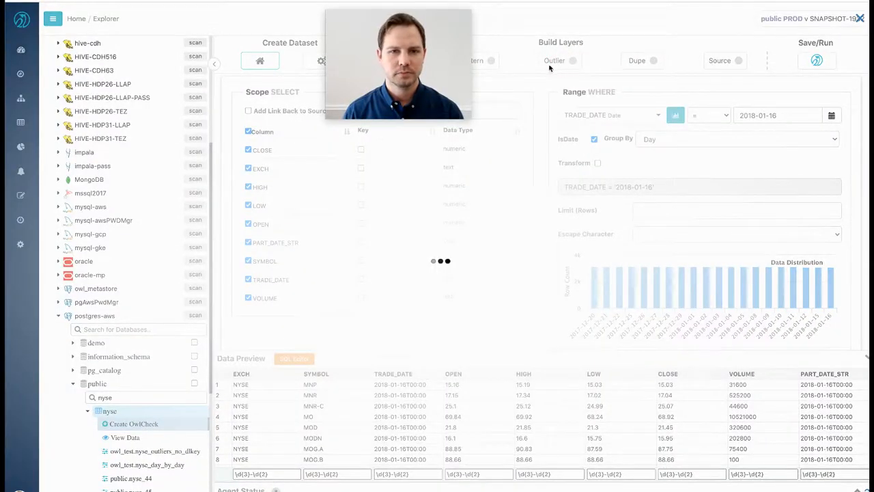
Step: Switch the Outlier layer On and add a new outlier column definition
click(555, 60)
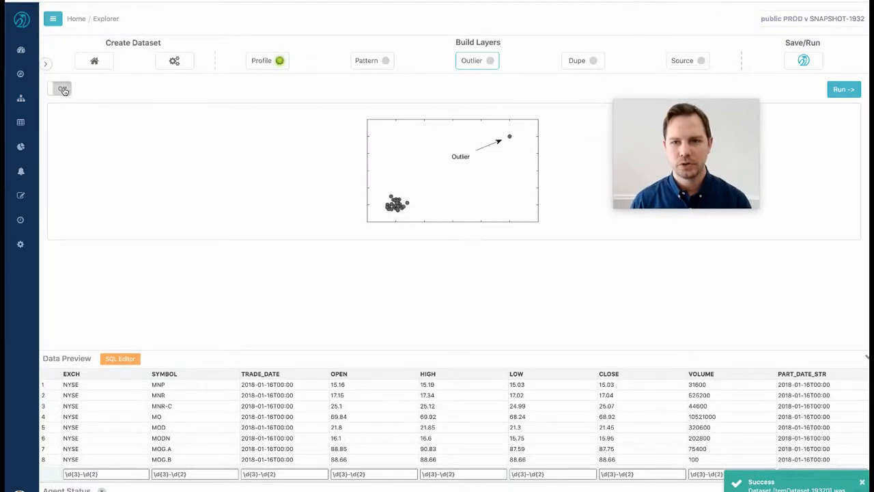
click(60, 88)
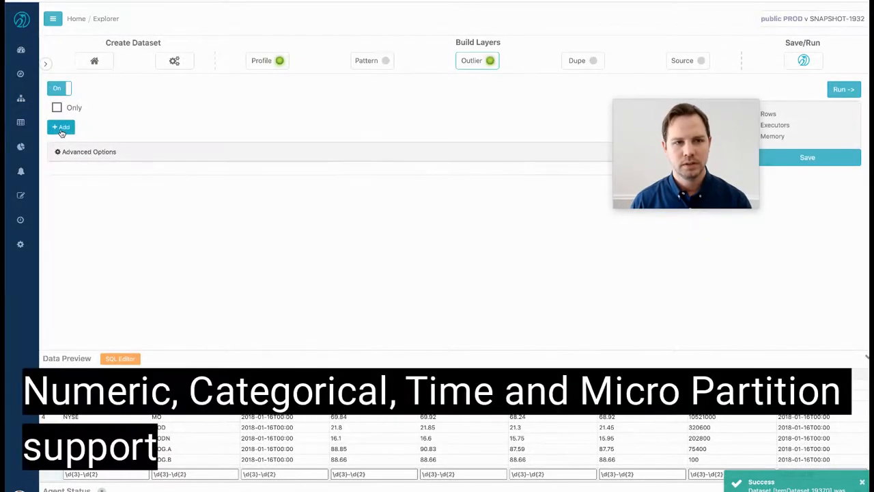
click(60, 127)
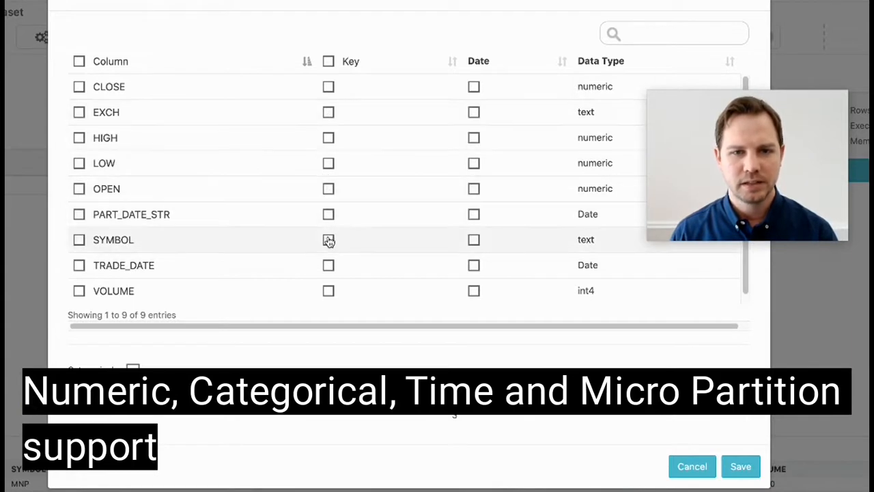
Step: Include all columns with SYMBOL as key, TRADE_DATE as date, and categorical detection on
click(328, 241)
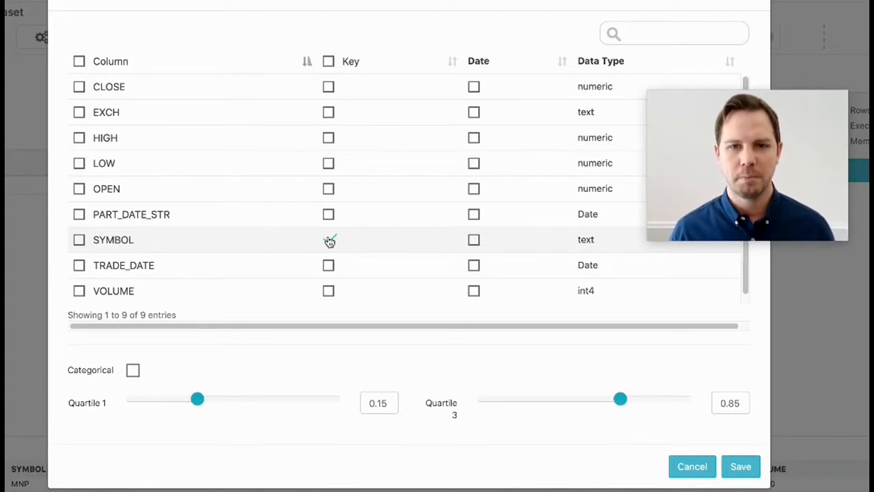
click(328, 239)
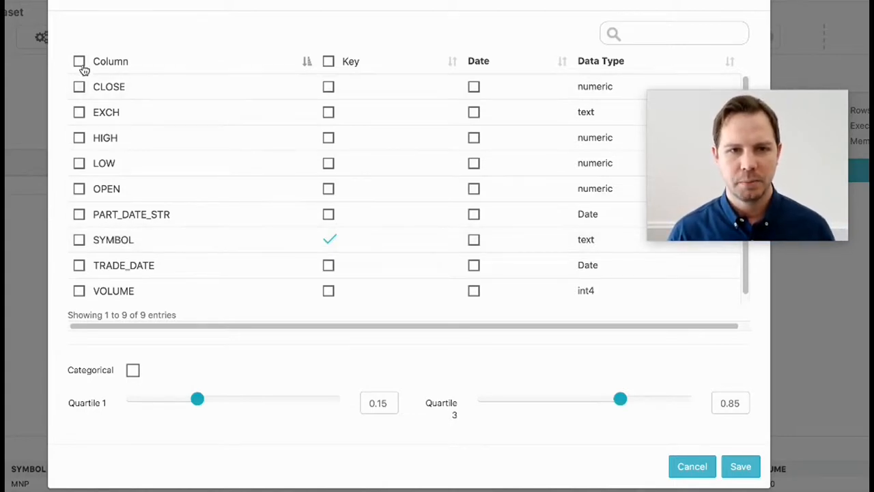
click(79, 61)
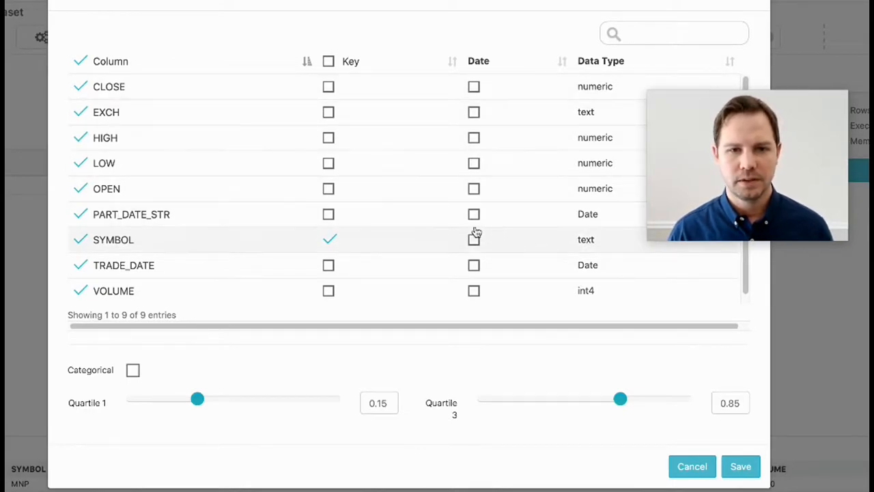
scroll(down, 3)
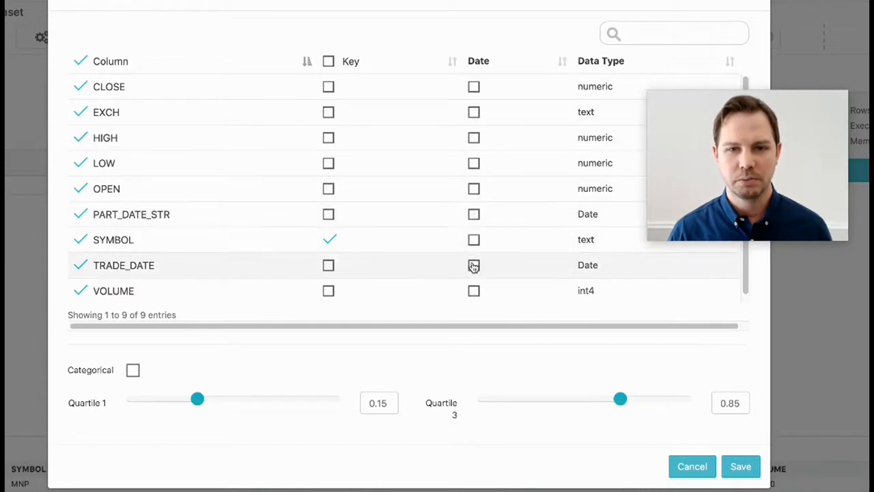
click(474, 265)
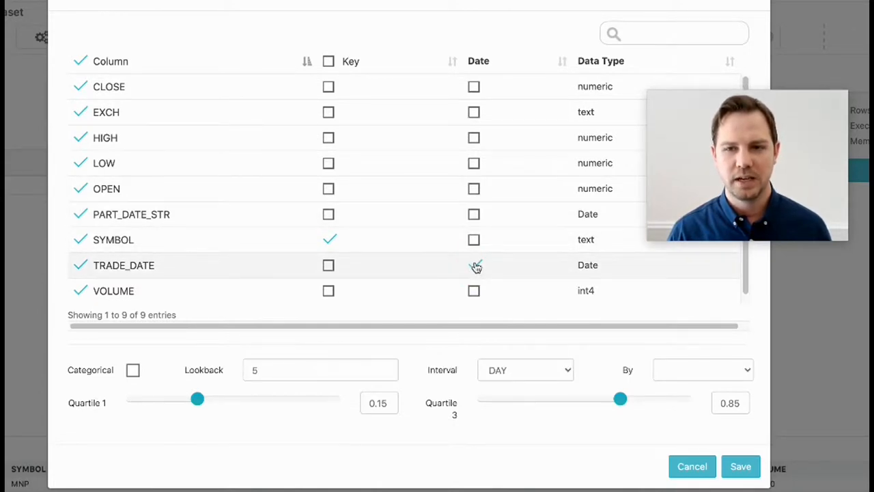
click(474, 265)
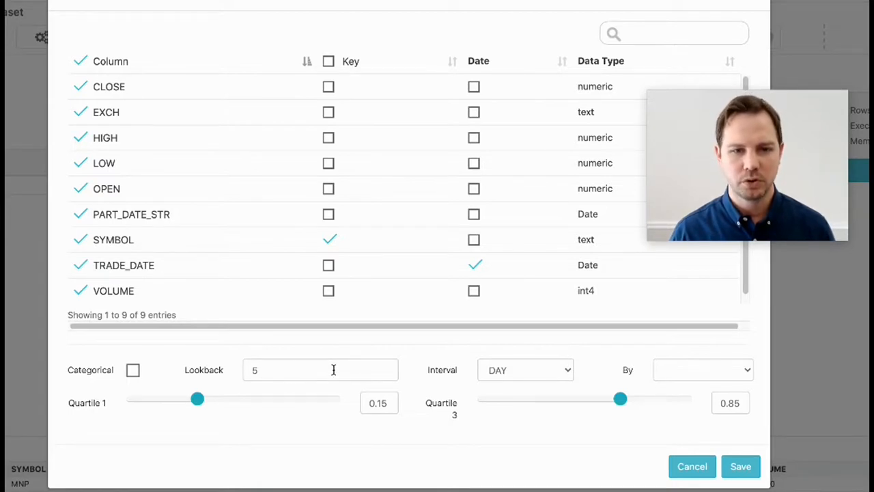
click(134, 369)
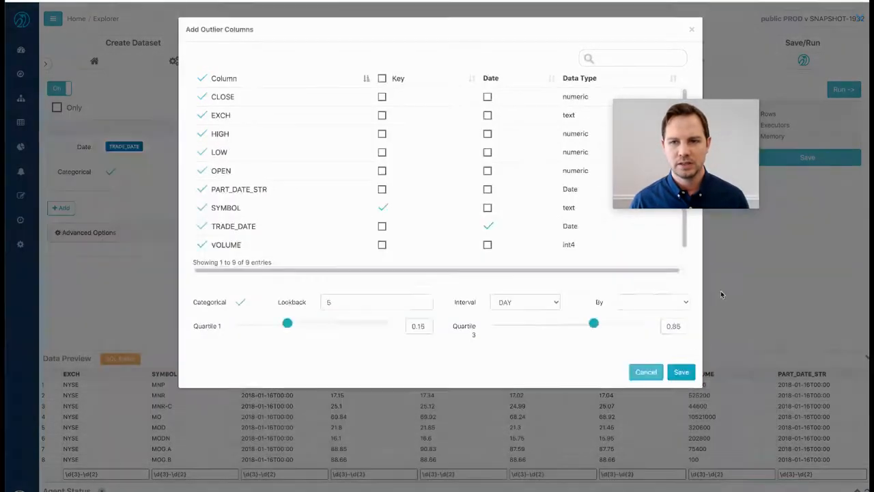
Step: Save the outlier definition and run the check to list its outlier findings
click(680, 371)
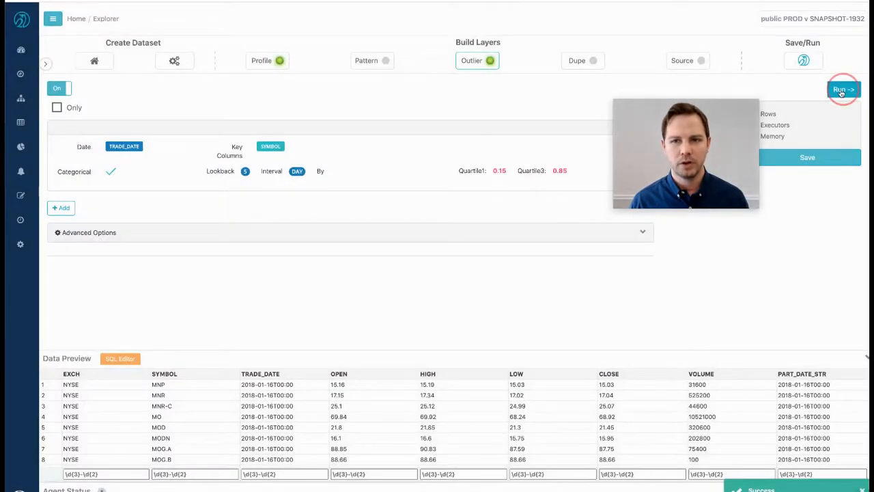
click(844, 90)
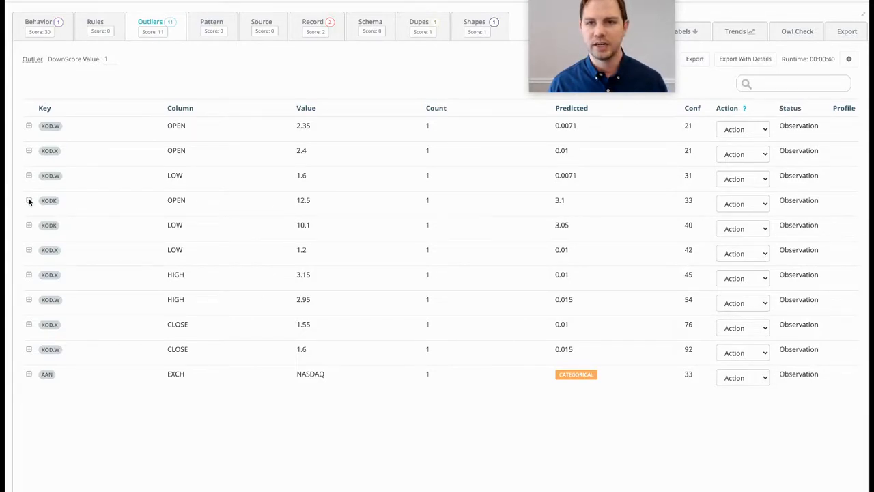
Step: Drill into the KOOK OPEN 12.5 outlier to show its 303% jump trend and rows
click(29, 199)
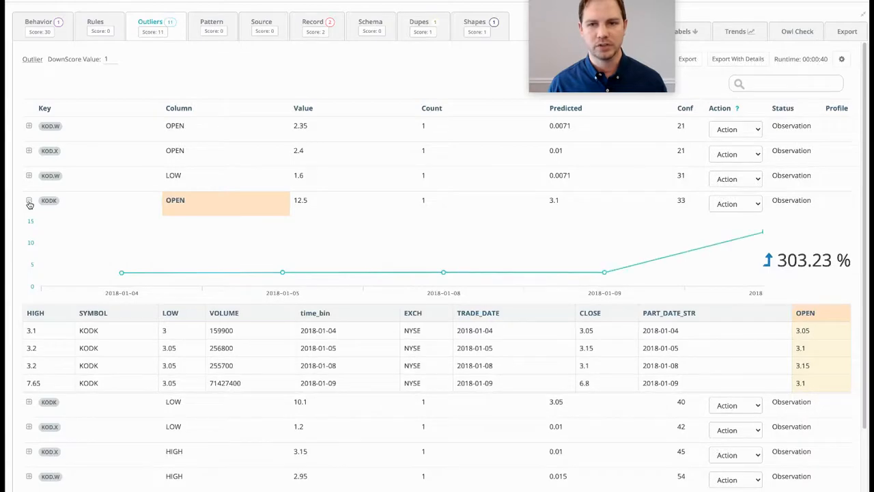
mouse_move(442, 272)
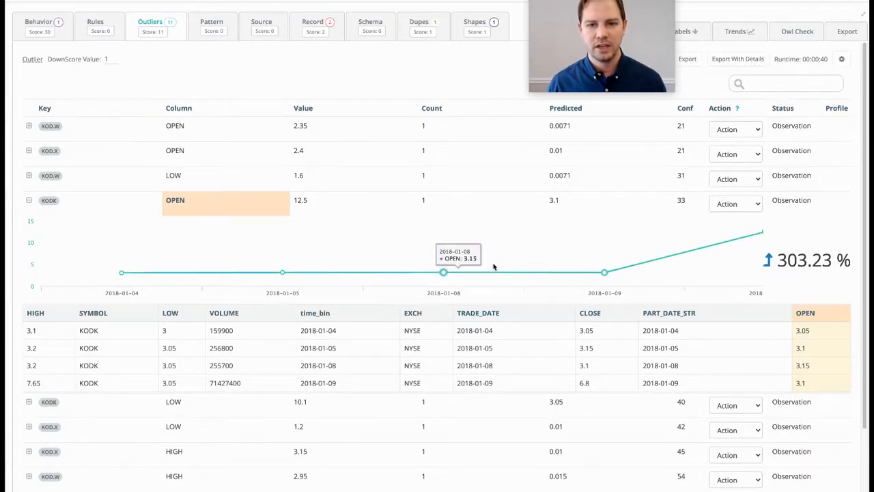